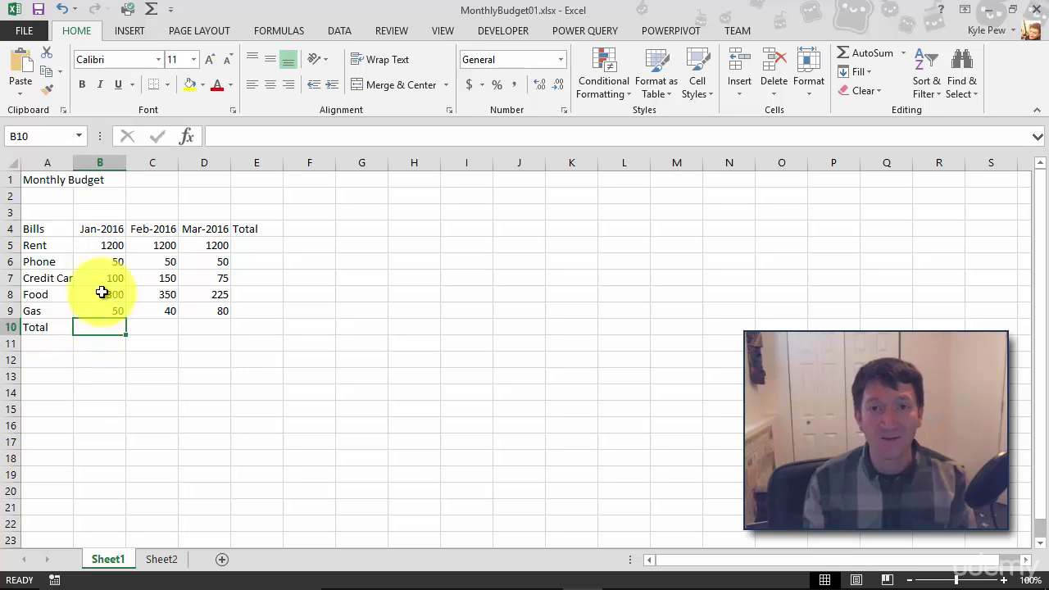
mouse_move(93, 314)
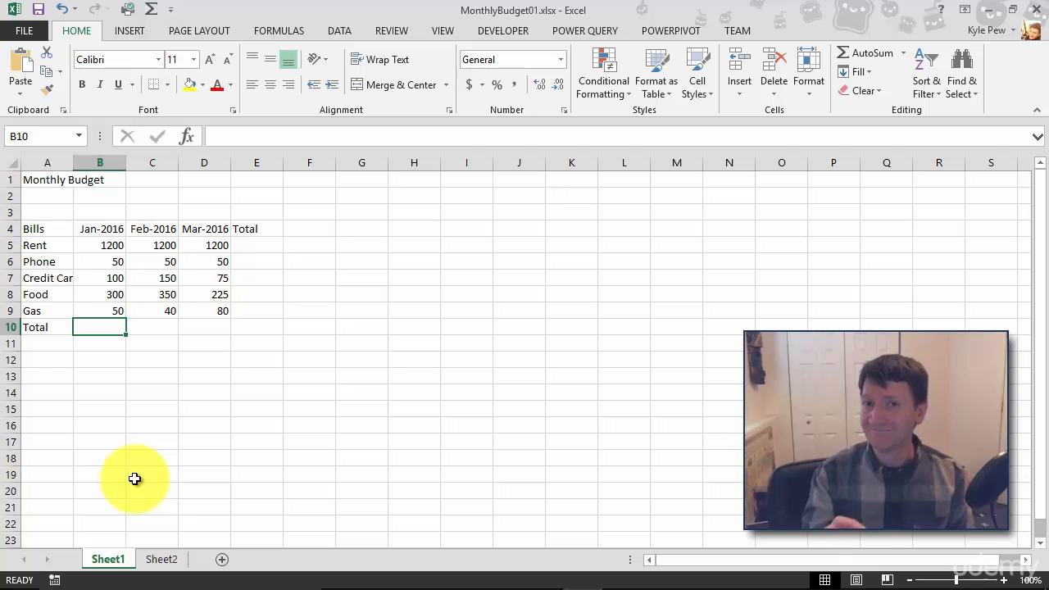
Type an equals sign in B10 to start the January total formula.
text(=)
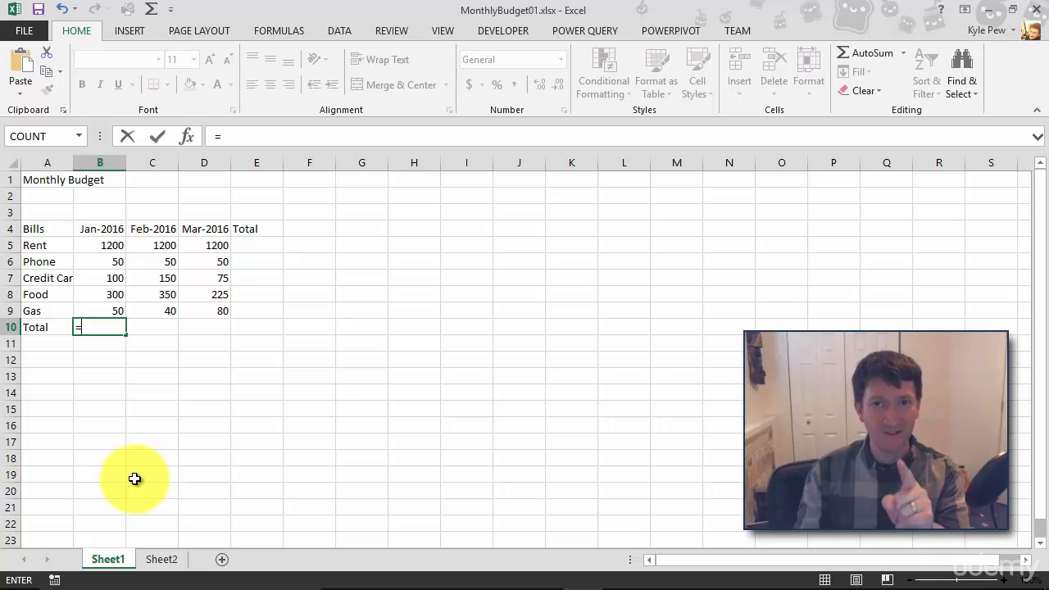
Enter =1200+50+100+300+50 in B10 so the January total shows 1700.
text(1)
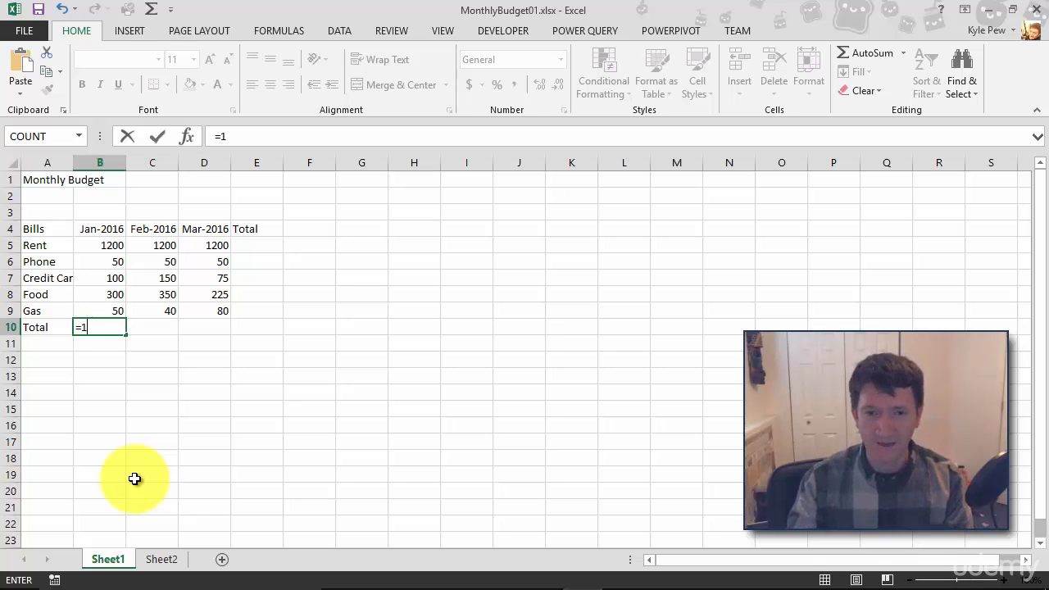
text(200)
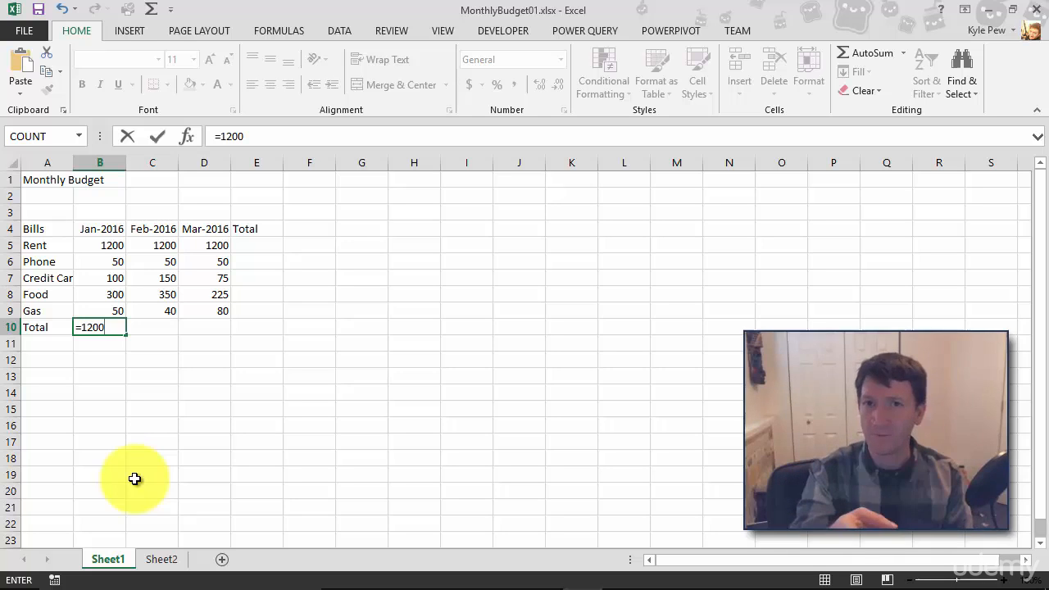
text(+)
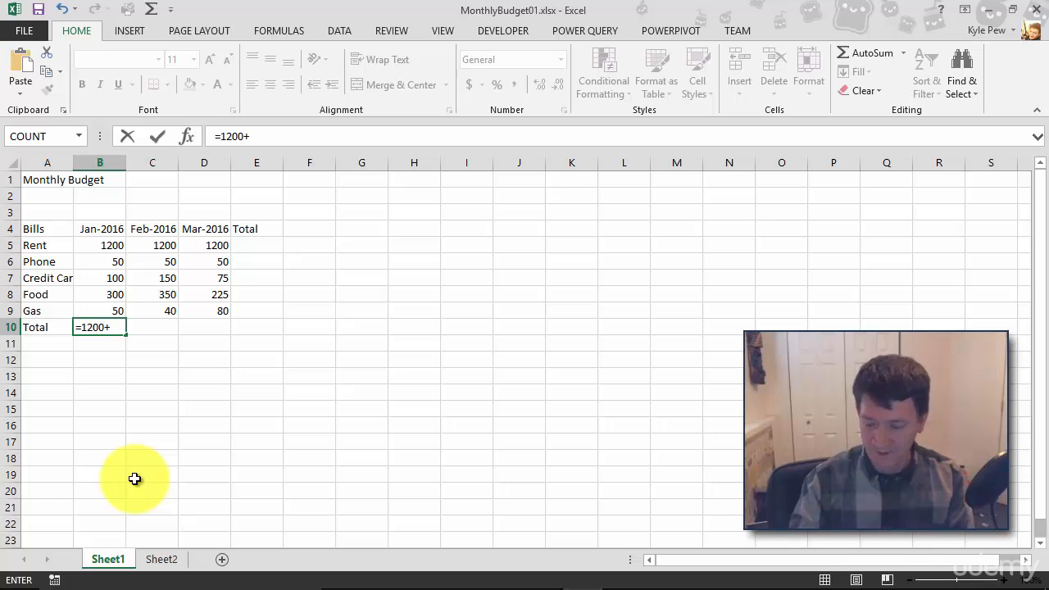
text(50)
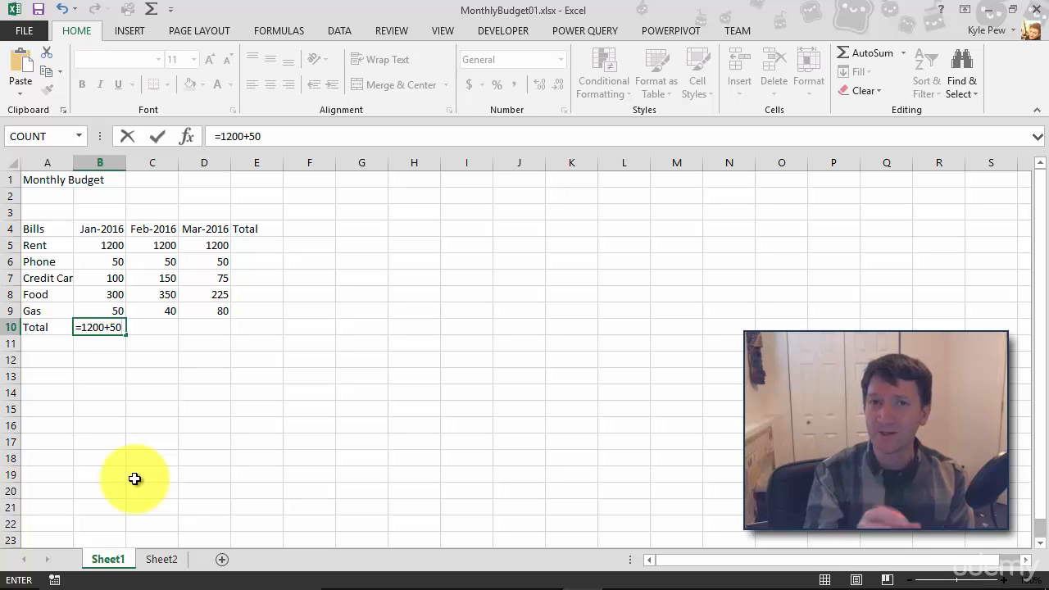
text(+)
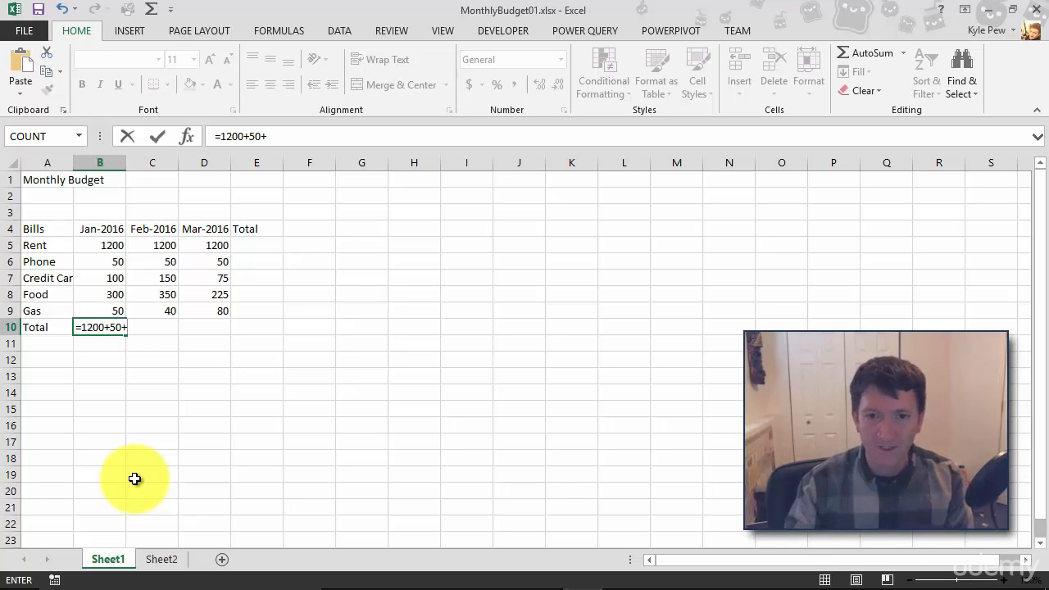
text(100+300+)
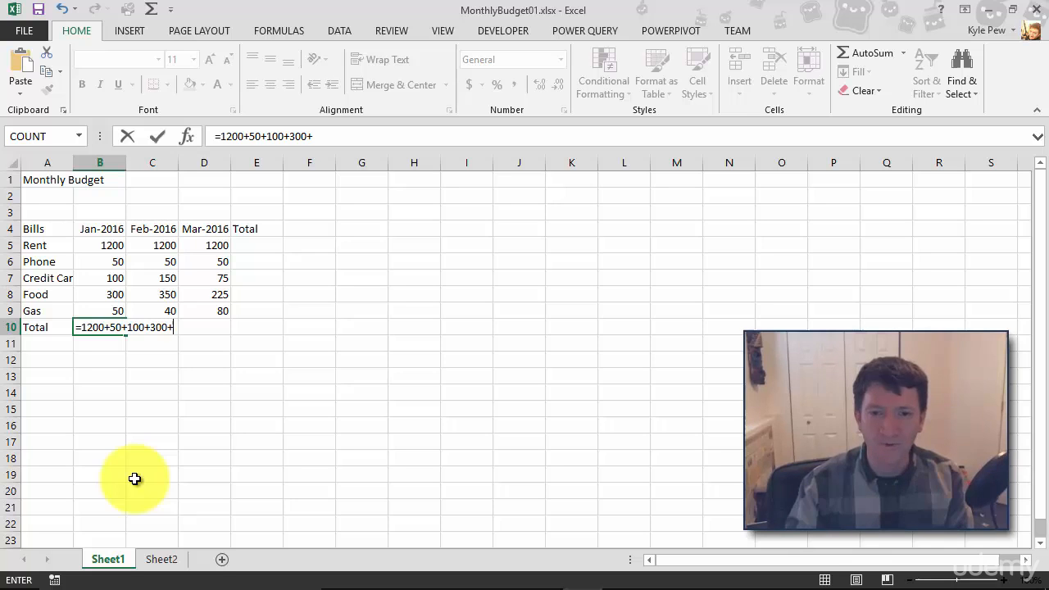
text(50)
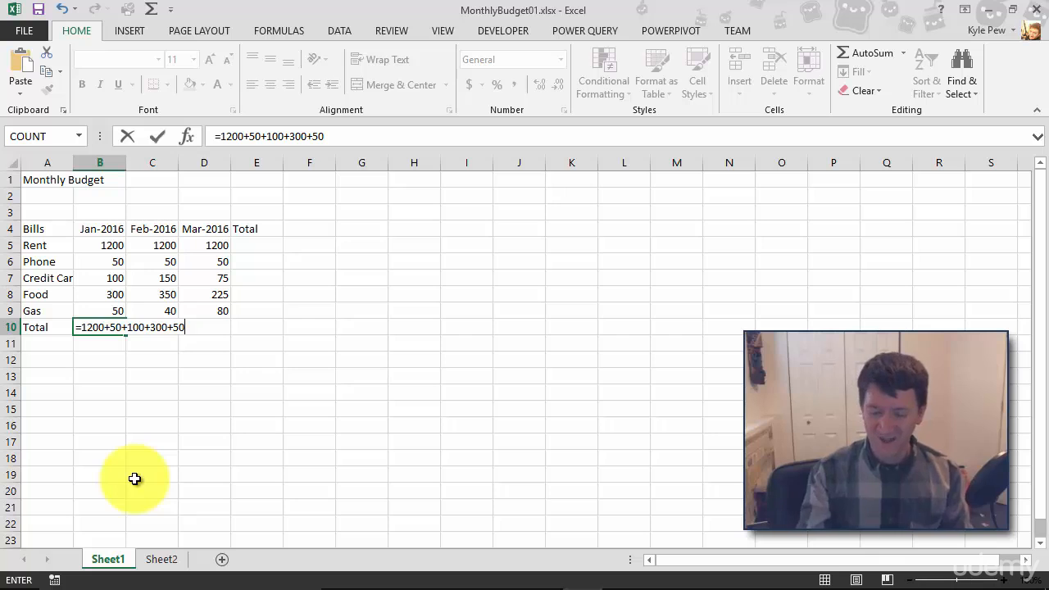
key(Enter)
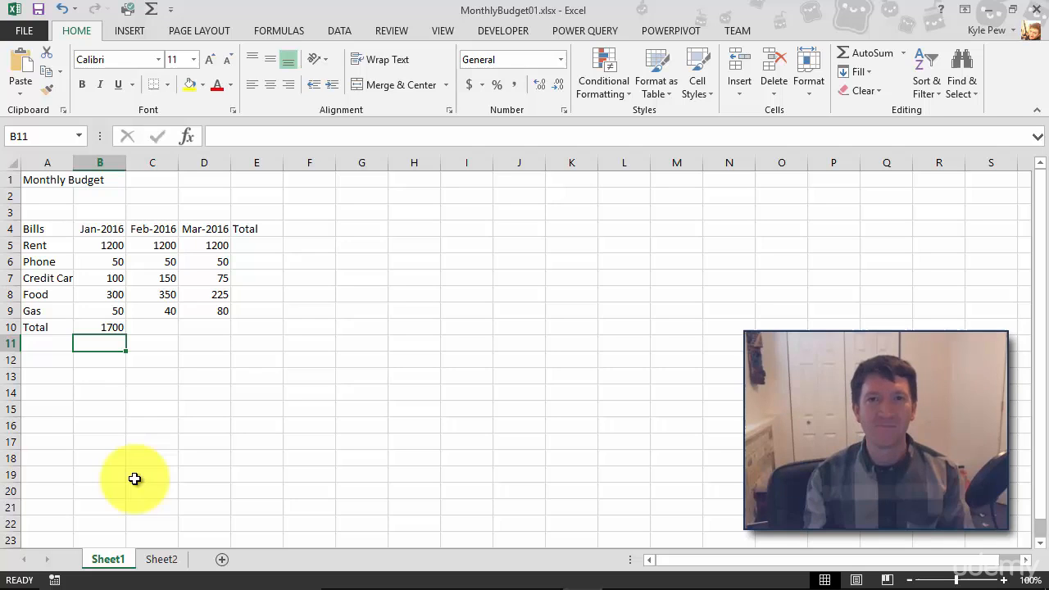
mouse_move(100, 324)
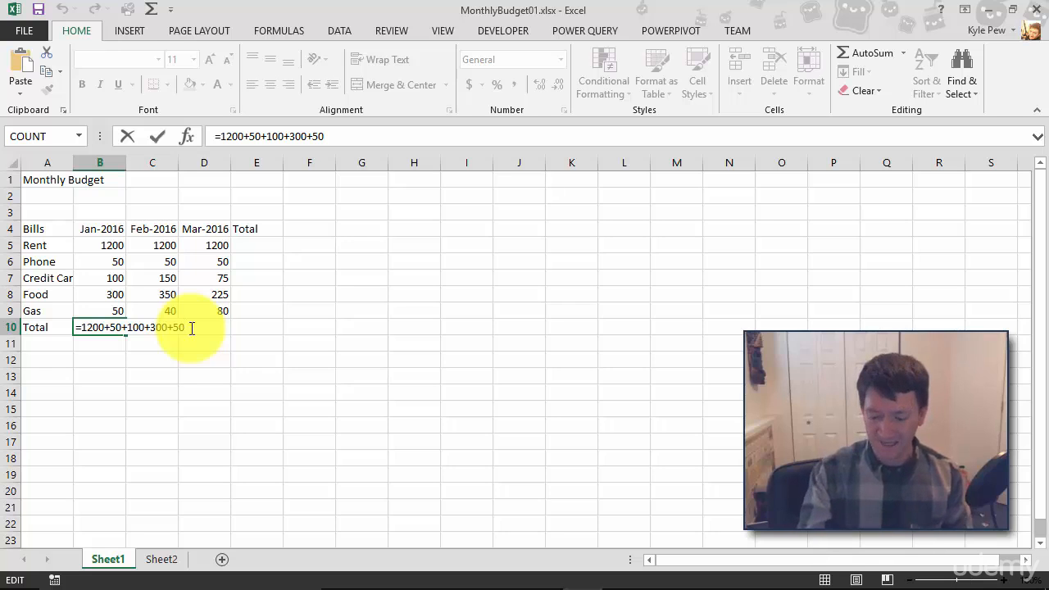
key(Enter)
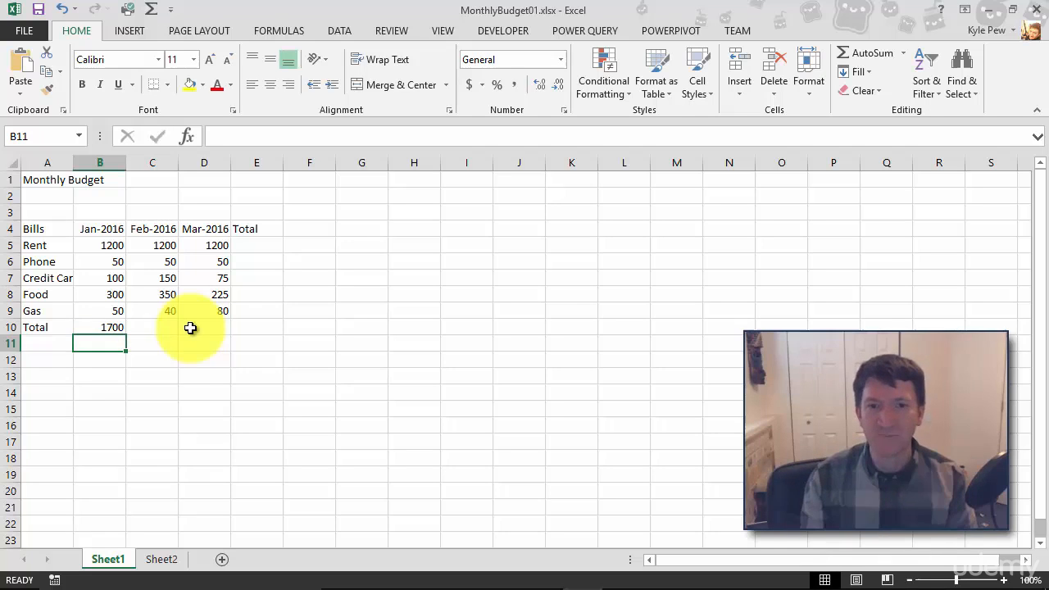
Change January Rent in B5 to 1500, then inspect B10's still-1700 hard-coded formula.
click(100, 245)
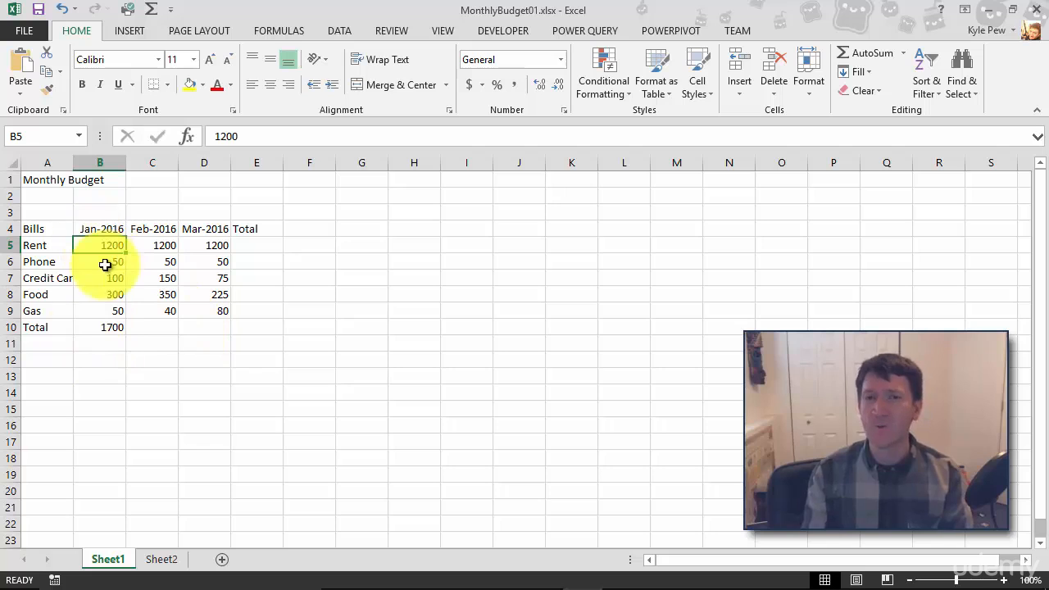
text(15)
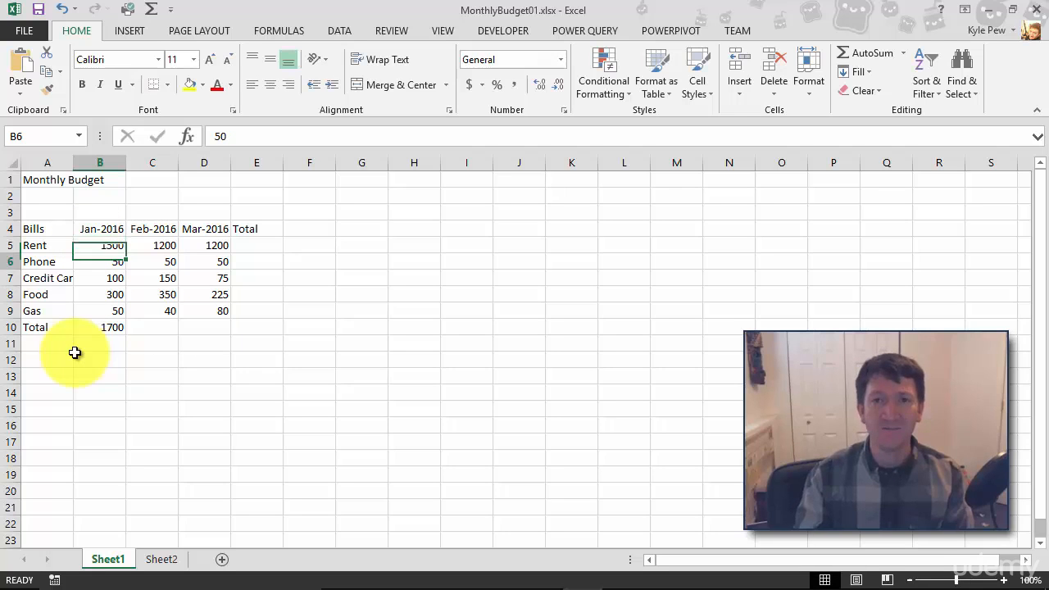
click(100, 261)
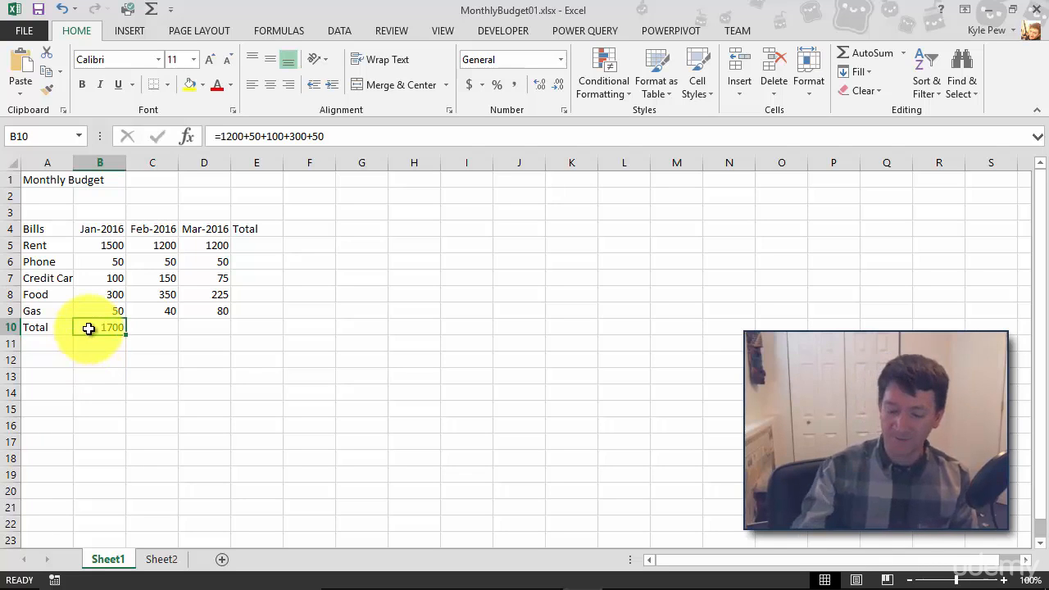
Delete B10's hard-coded total and start a new formula with =.
key(Delete)
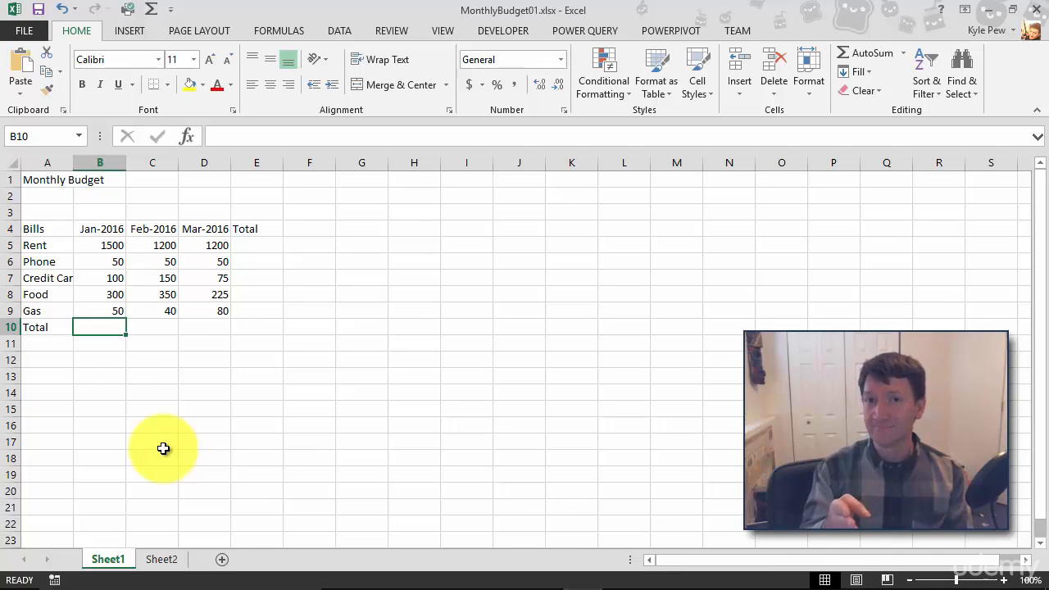
text(=)
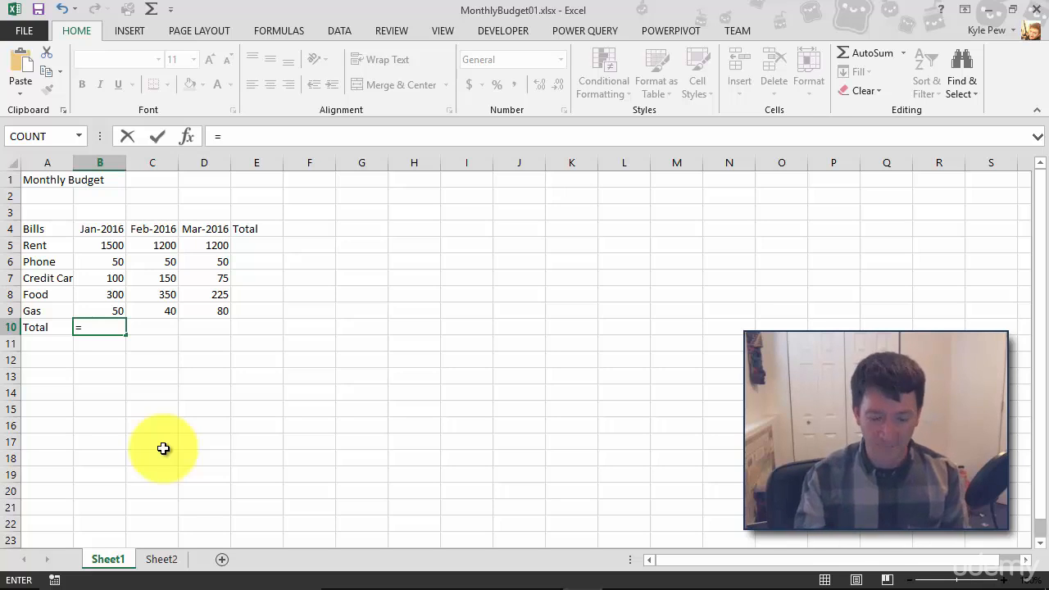
Compose the reference formula =B5+B6+B7+B8+B9 in B10, picking B7 by clicking.
text(b5)
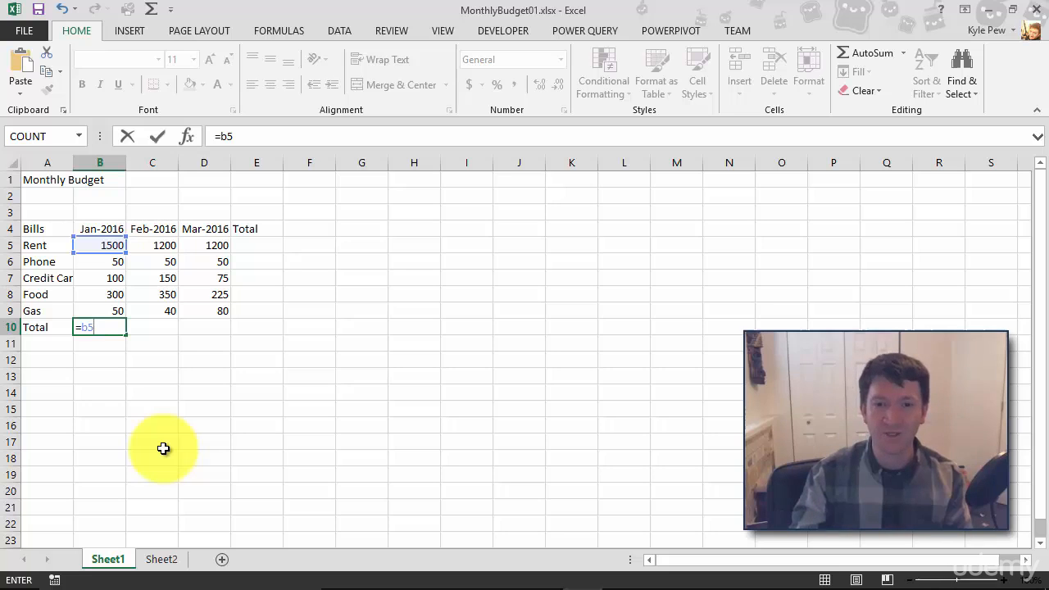
text(+b6)
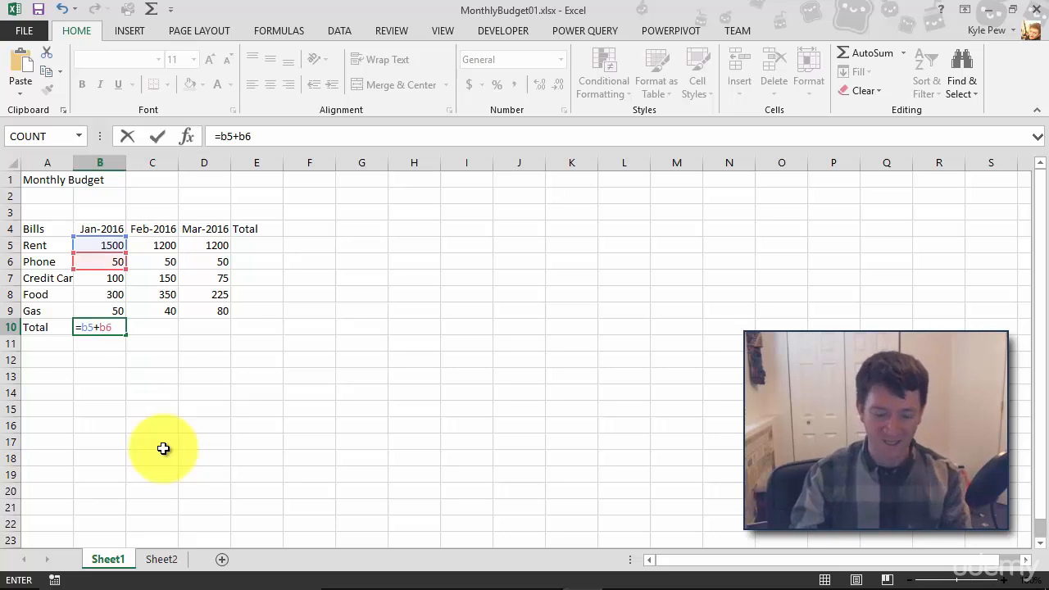
click(100, 277)
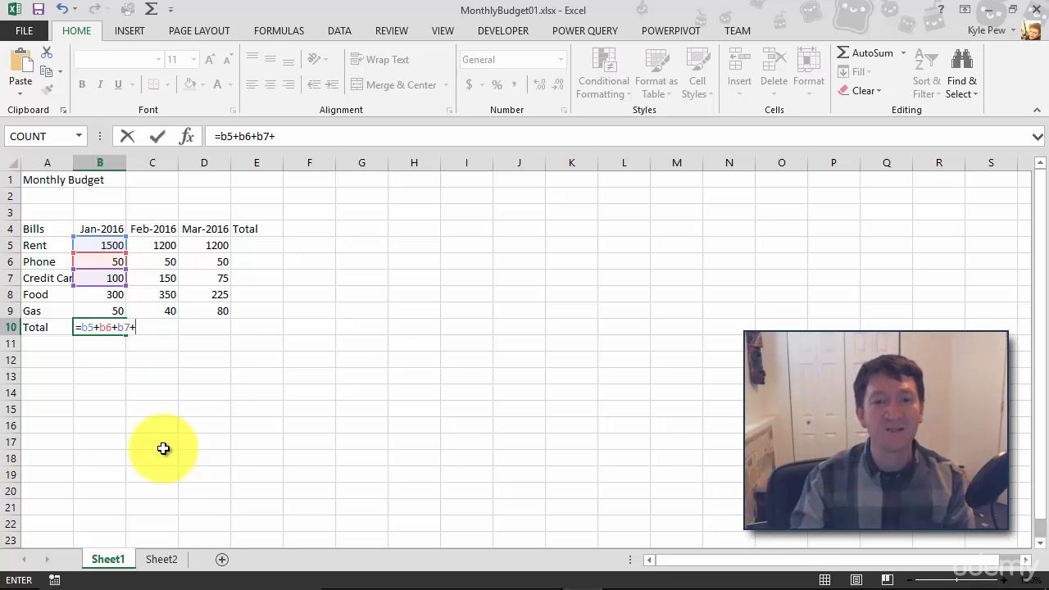
text(b8+b9)
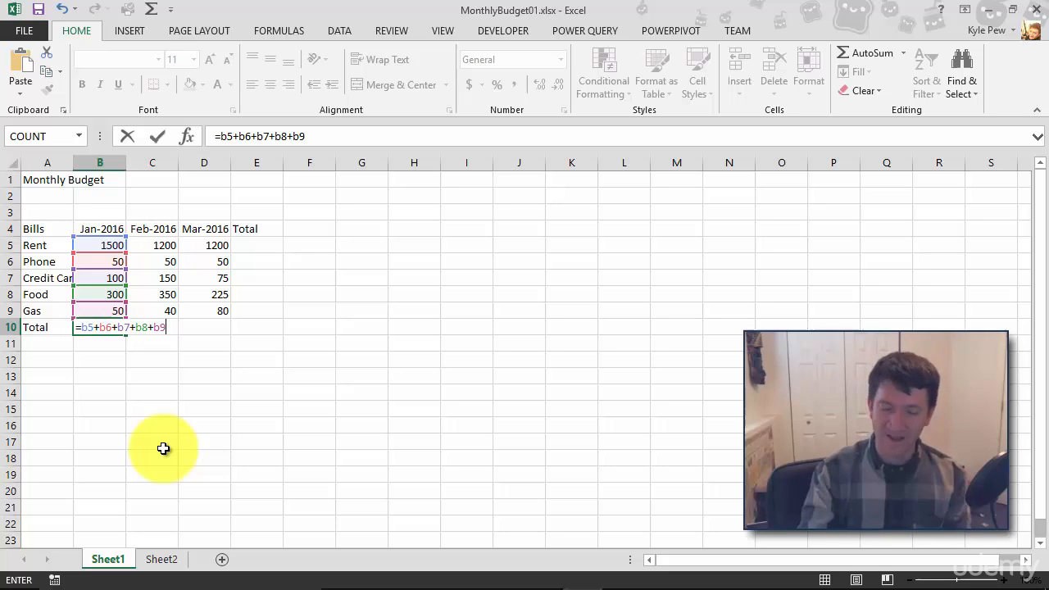
Commit =B5+B6+B7+B8+B9, set January Rent back to 1200, and check B10.
key(Enter)
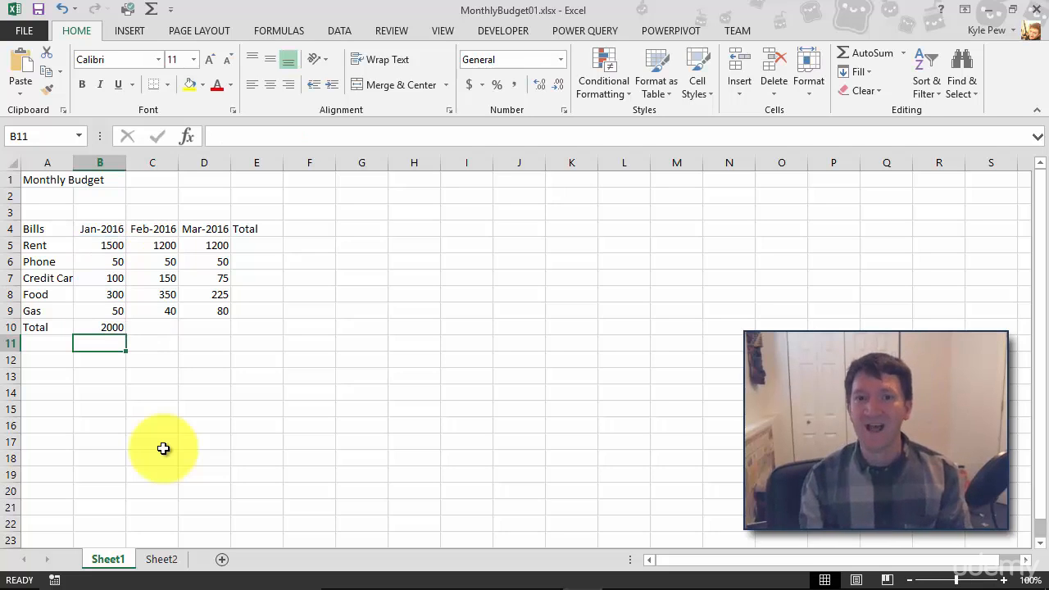
click(100, 246)
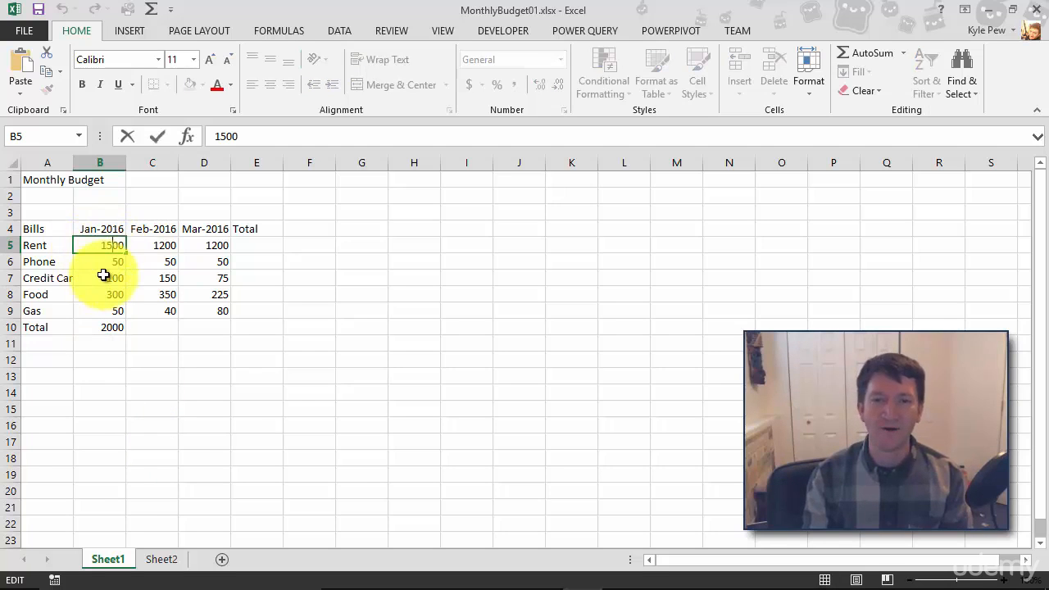
text(100)
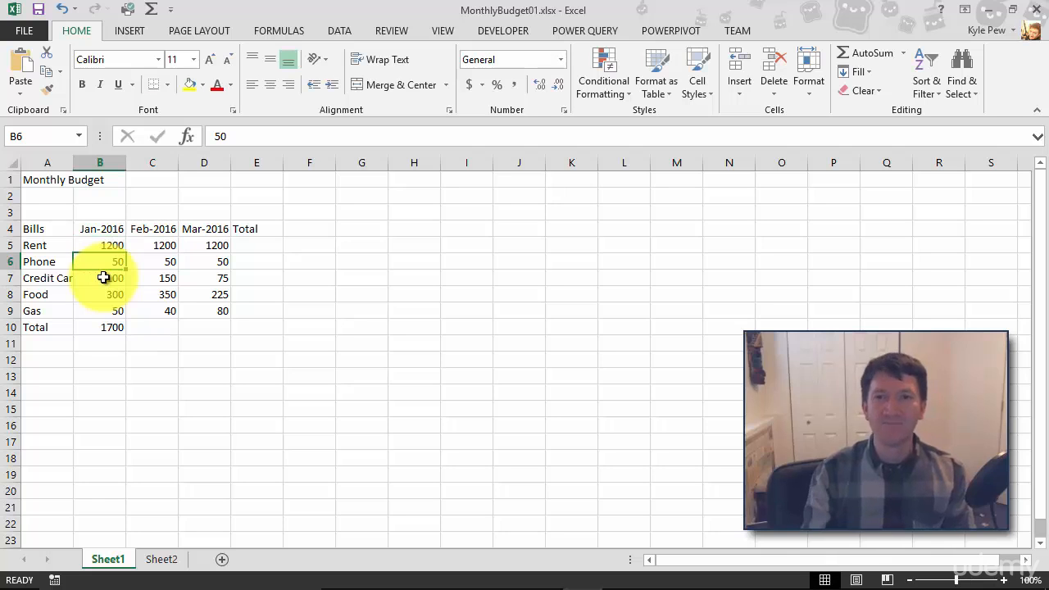
click(90, 327)
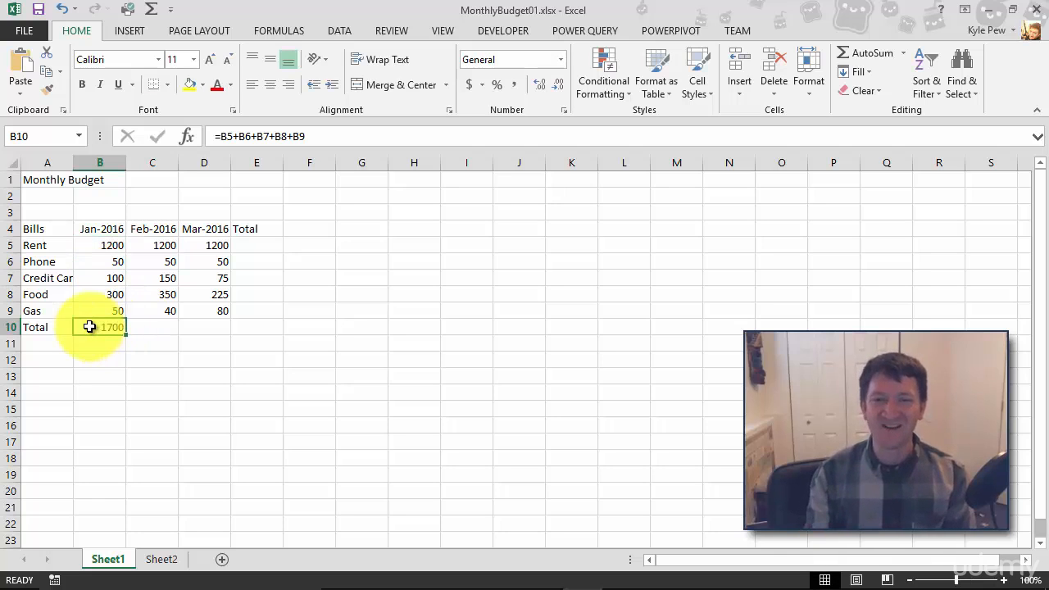
mouse_move(166, 541)
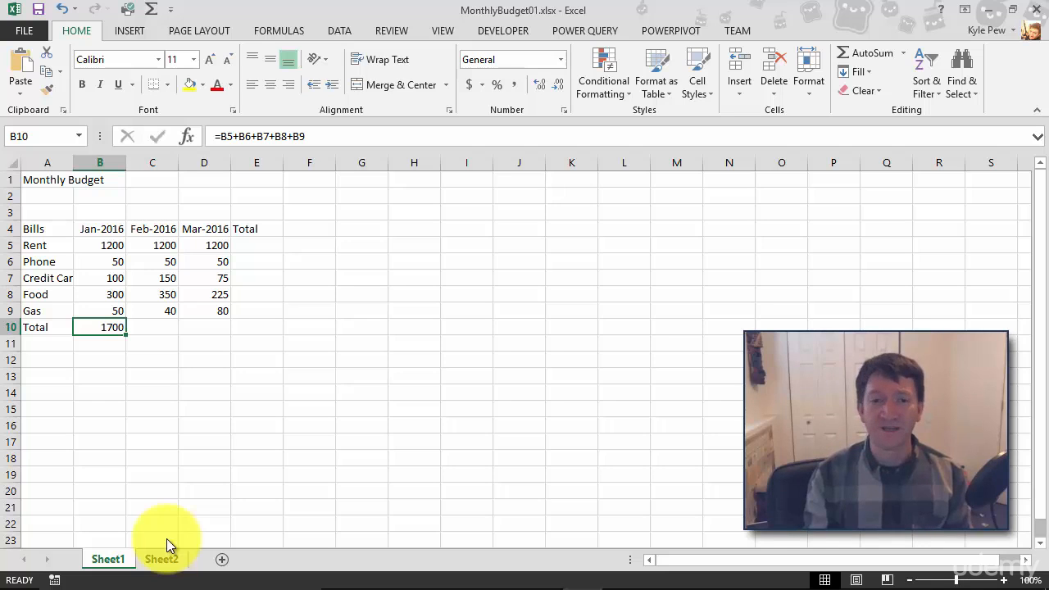
double_click(100, 327)
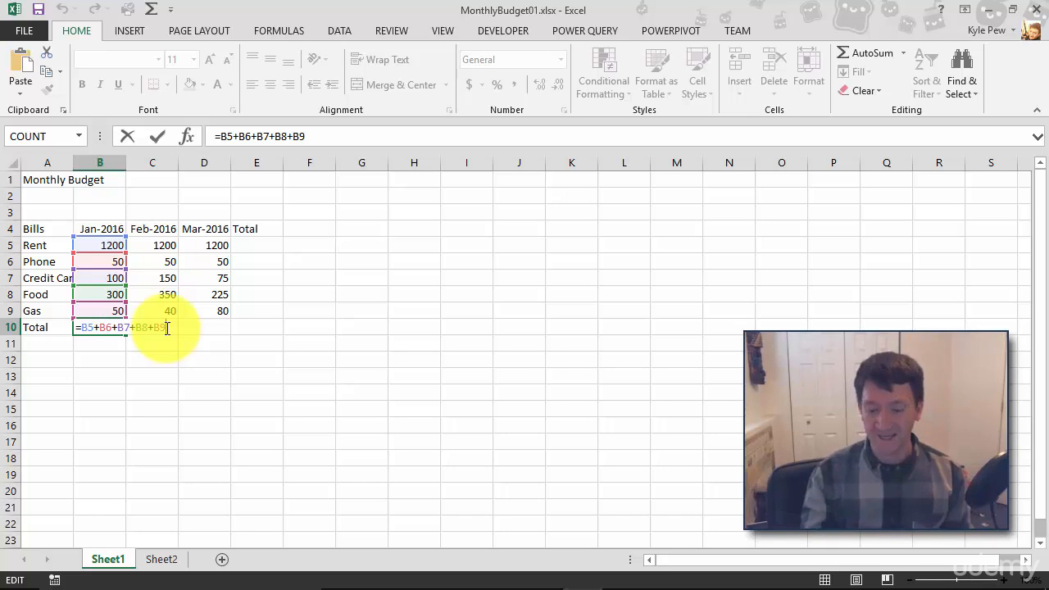
key(Enter)
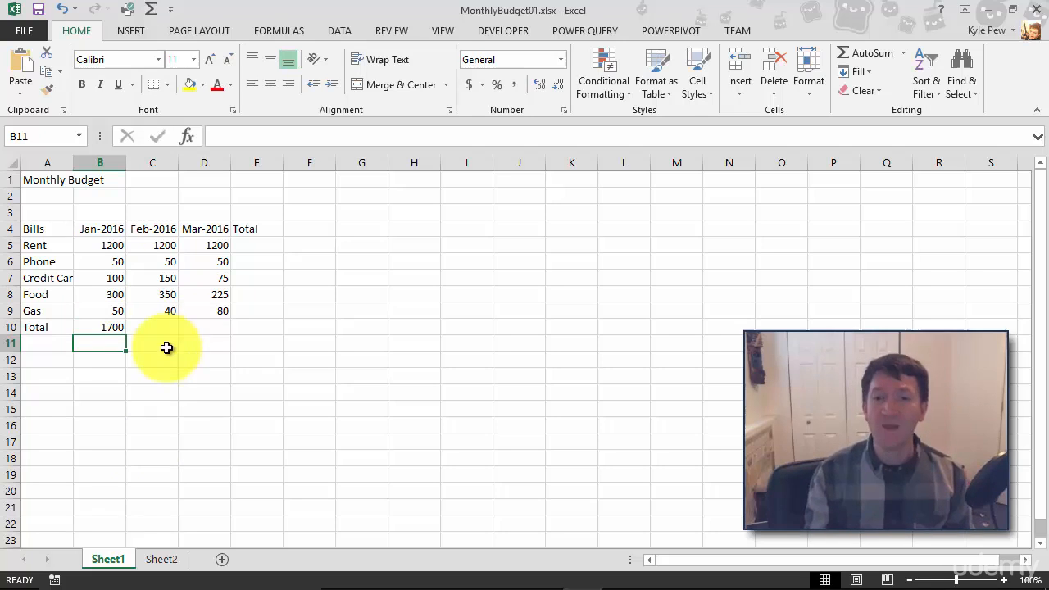
mouse_move(144, 451)
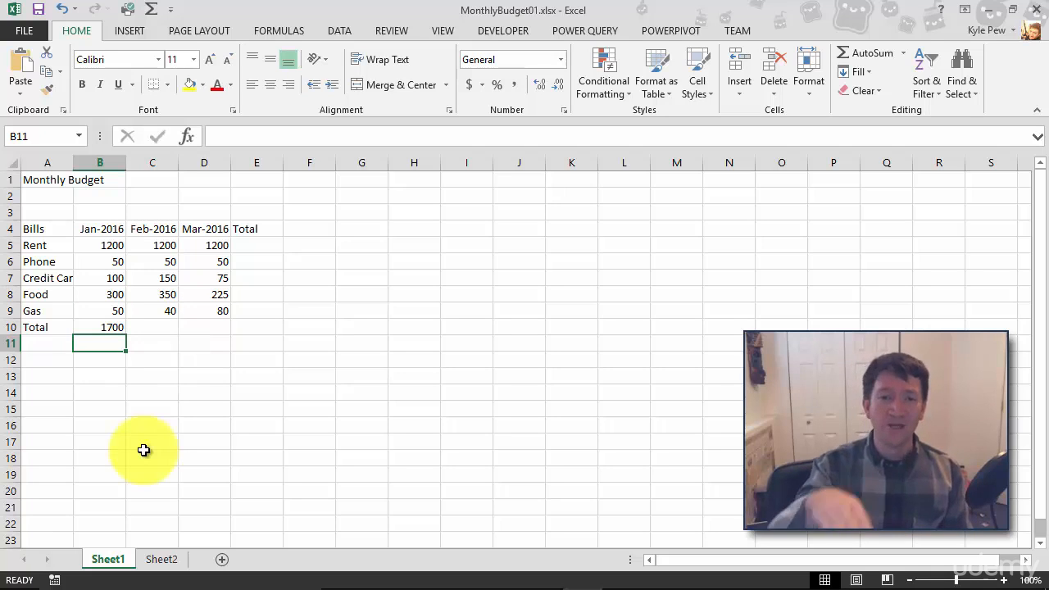